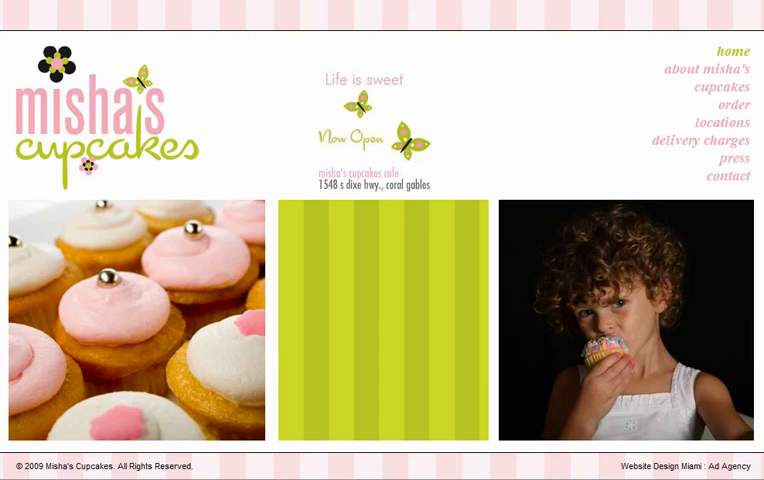
mouse_move(420, 372)
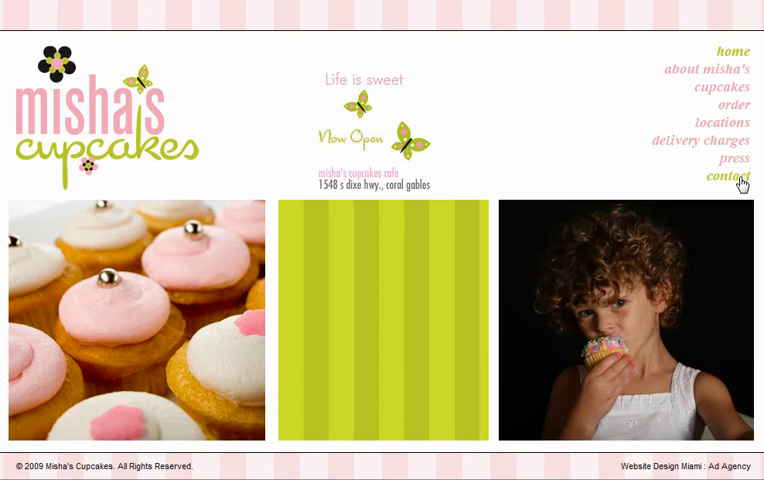
View the Misha's Cupcakes contact page before heading to the control panel login
click(728, 178)
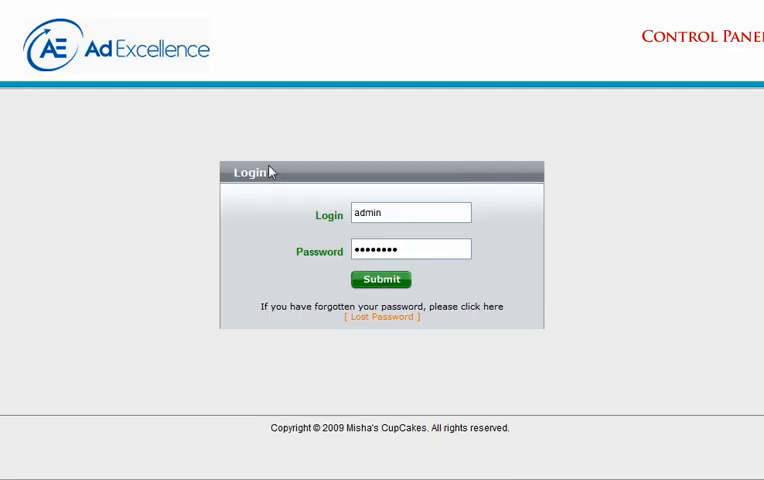
Log in and add 'Click here for a Discount Coupon' below the store hours on the Contact page
click(380, 280)
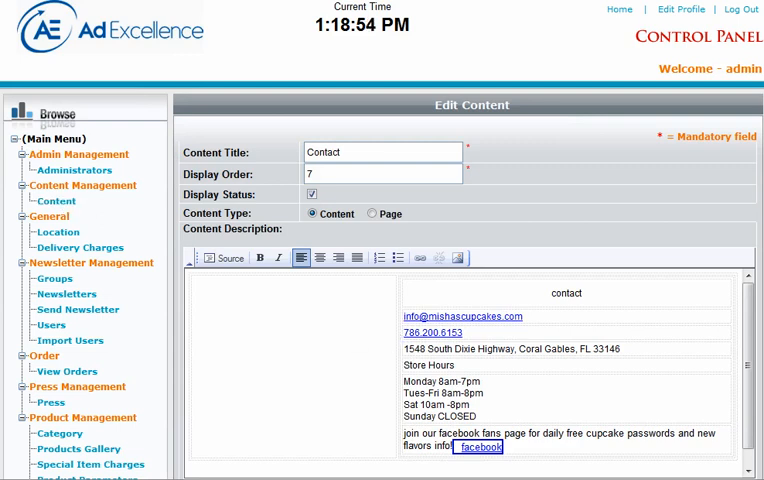
scroll(down, 3)
text(Click here for a)
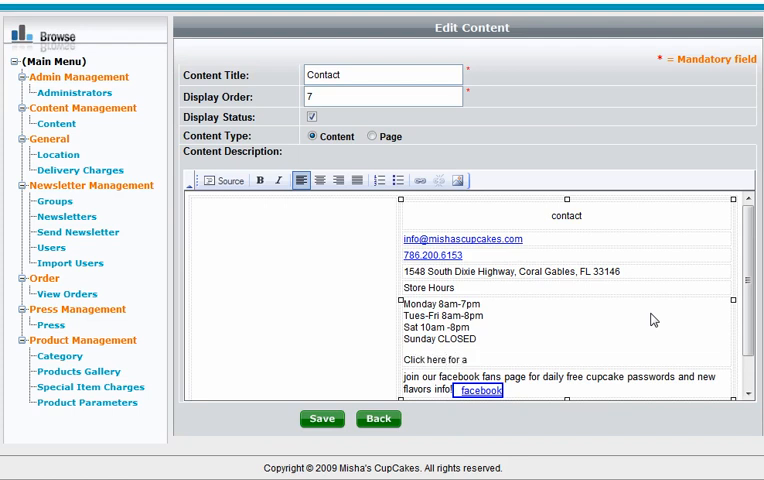
text(Discount)
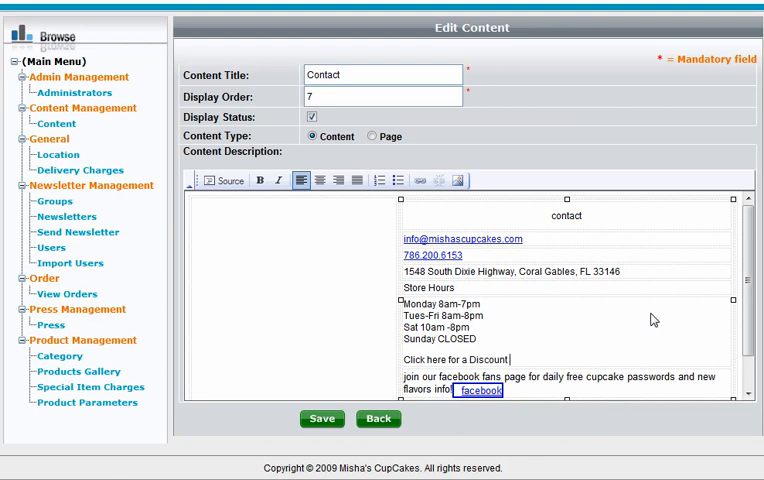
text(Coupon.)
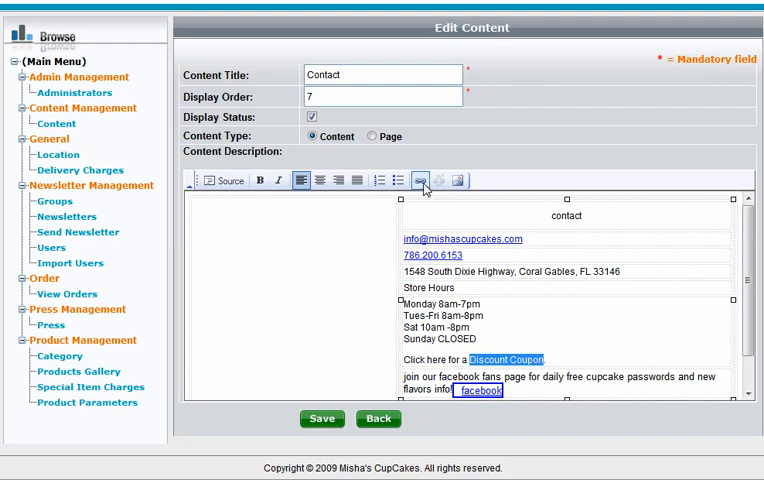
click(420, 180)
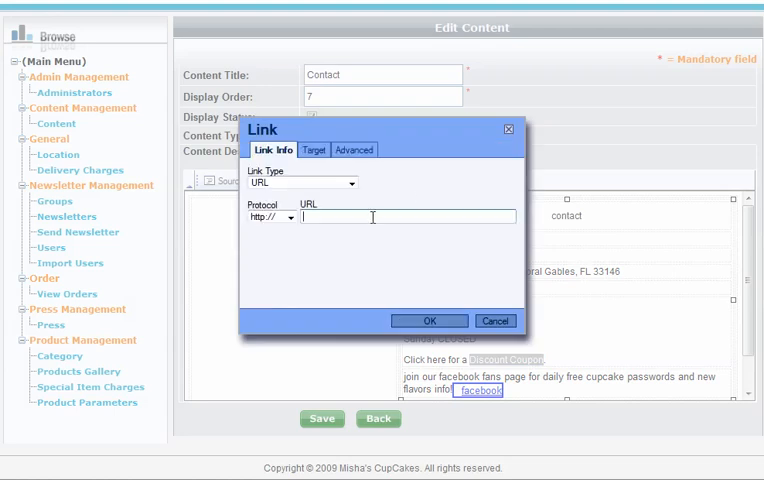
text(www.saveso.com/restaurants-mishas-cupcakes)
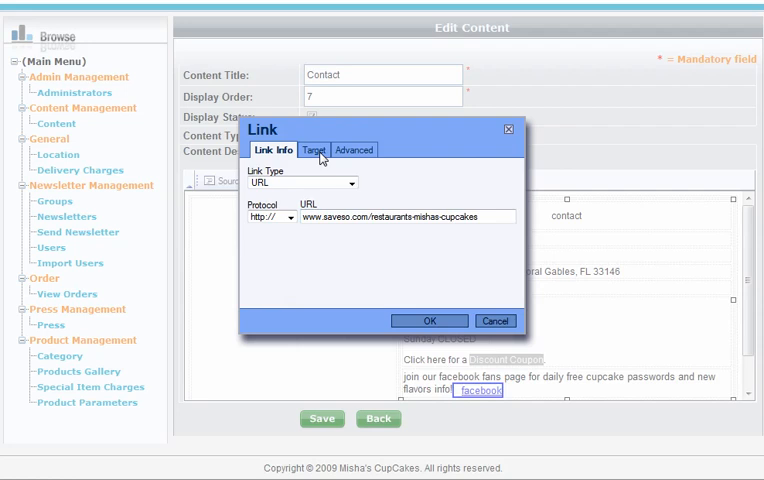
click(312, 148)
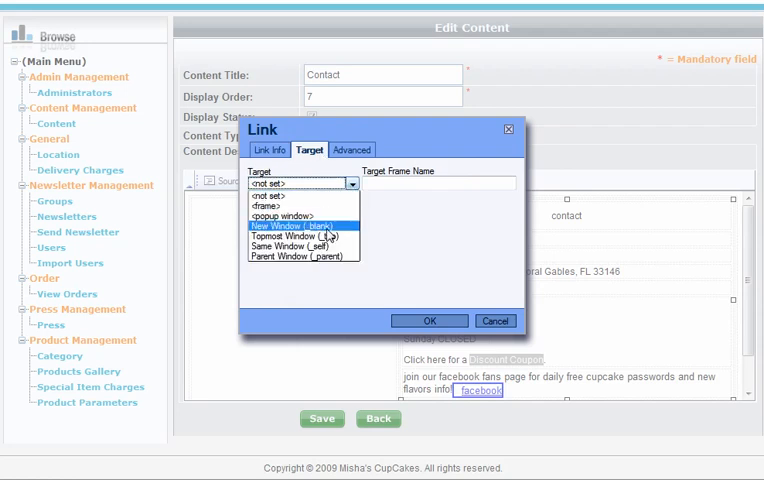
click(304, 224)
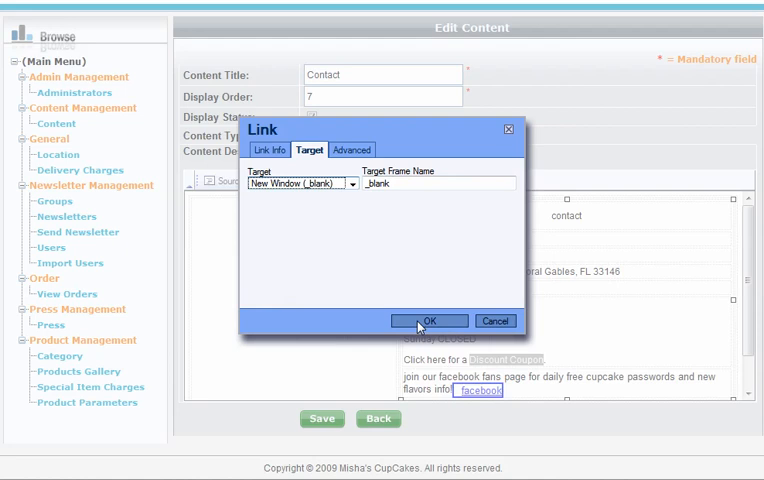
click(430, 320)
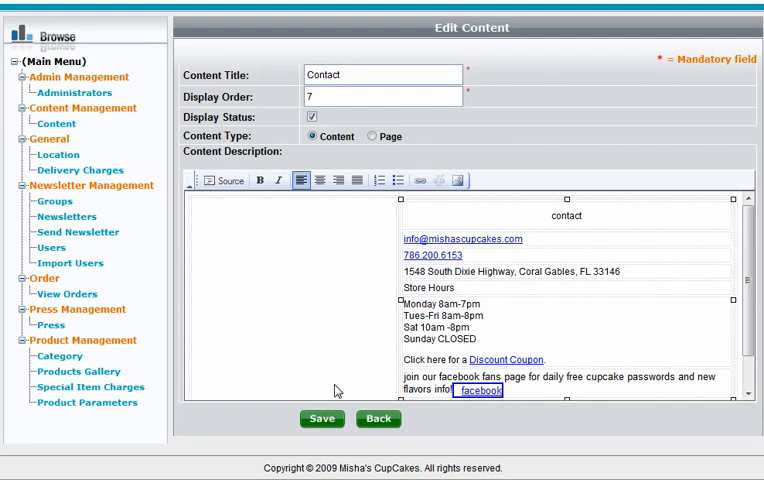
Save the Contact content and follow the live Discount Coupon link to the SaveSo certificate
click(320, 418)
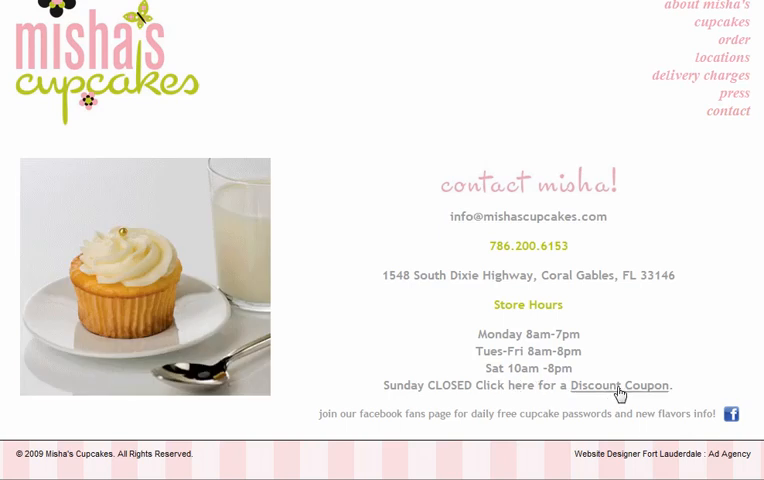
click(620, 386)
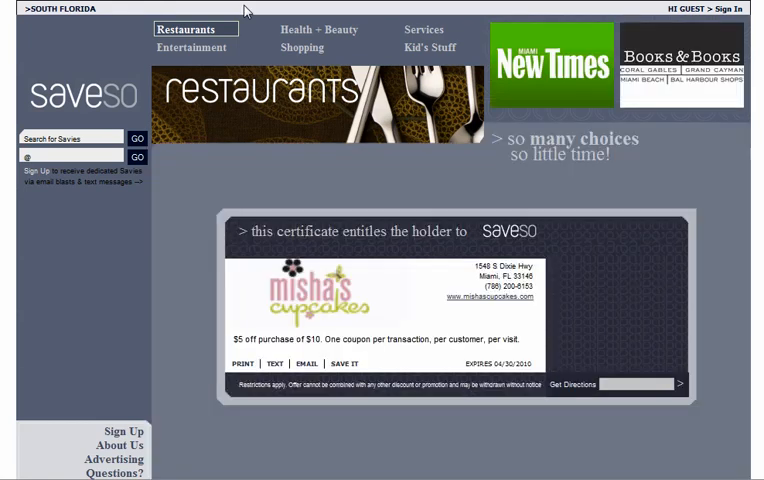